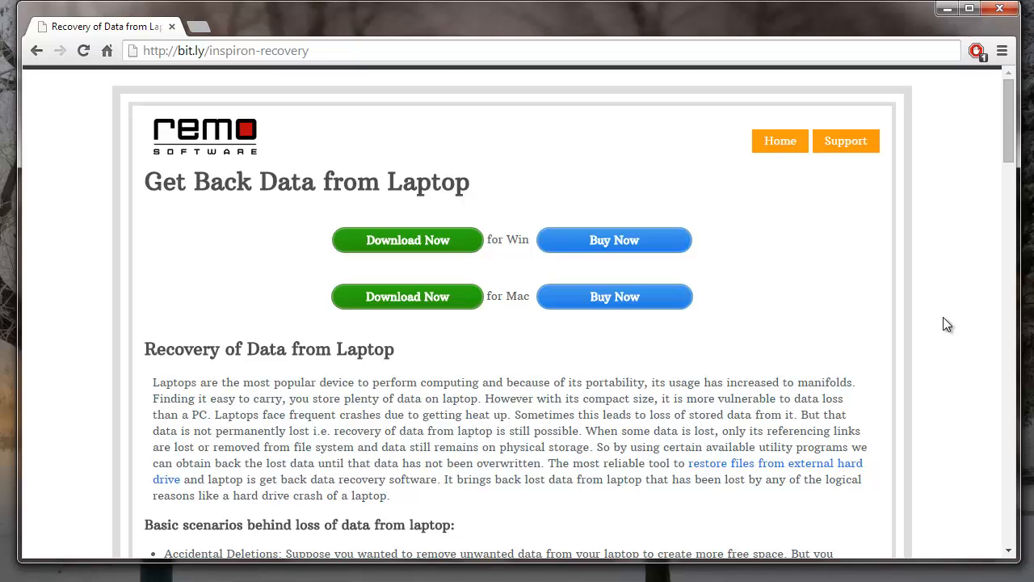
pyautogui.moveTo(910, 345)
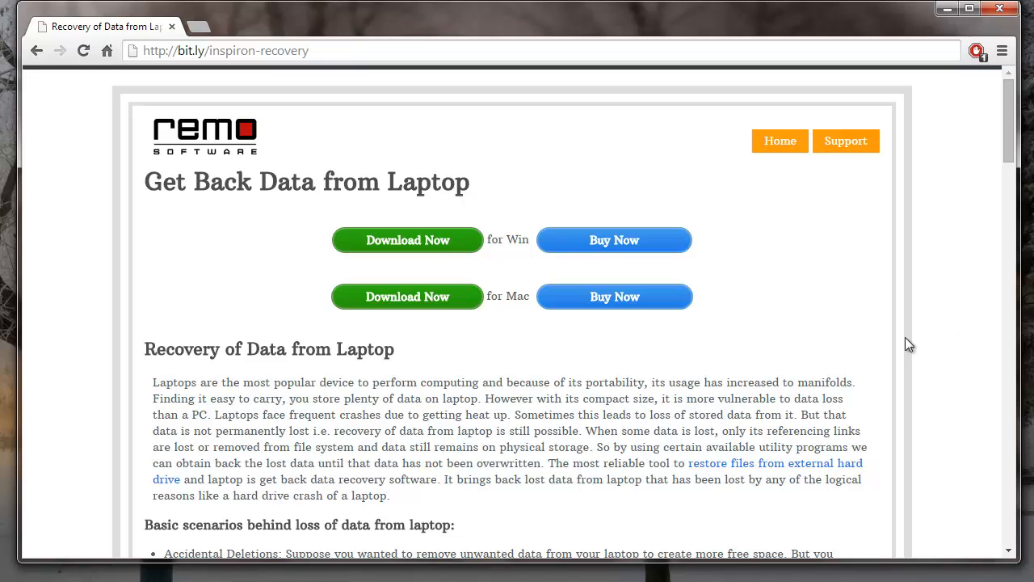
pyautogui.moveTo(953, 338)
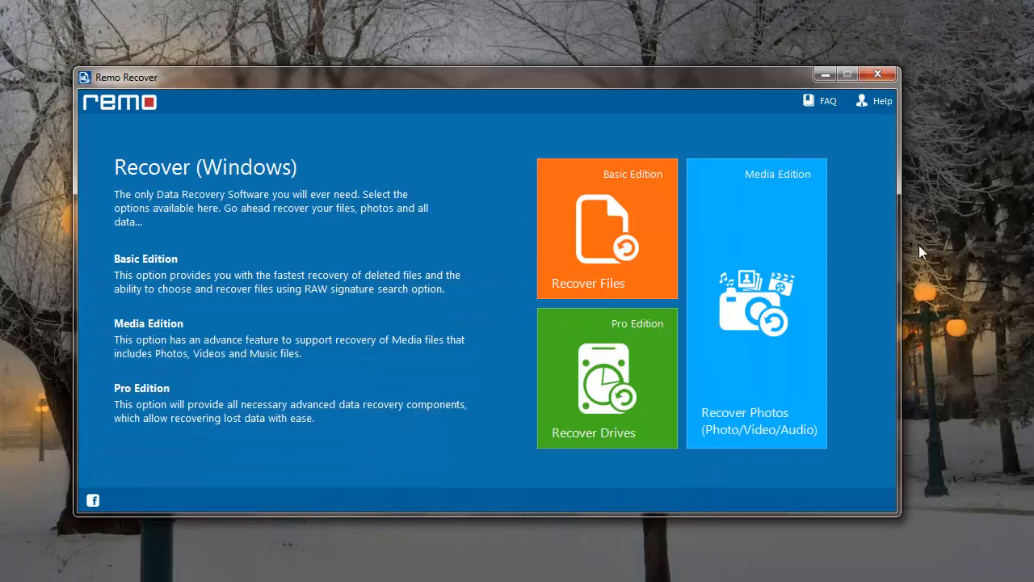
pyautogui.moveTo(864, 270)
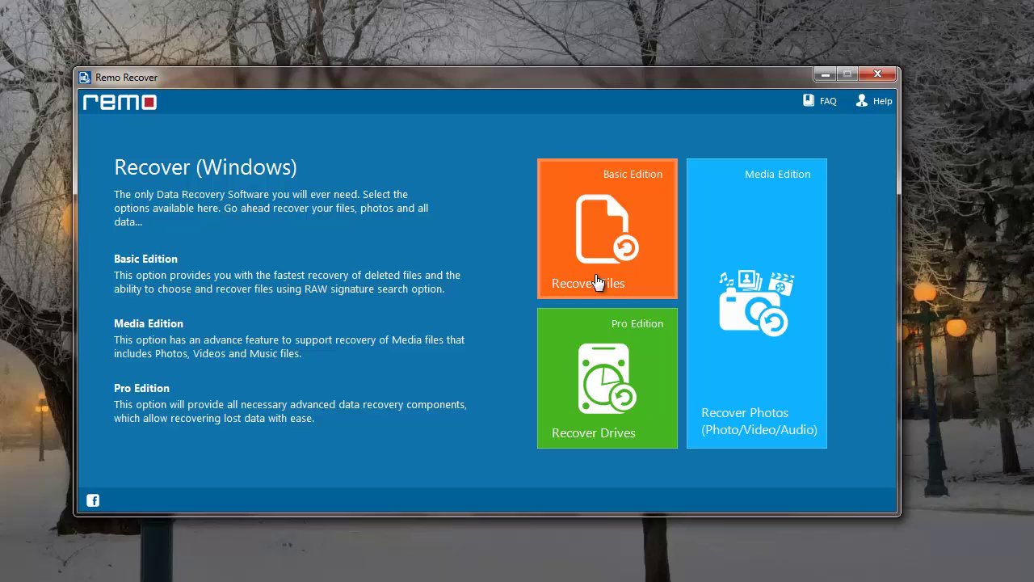
pyautogui.moveTo(608, 239)
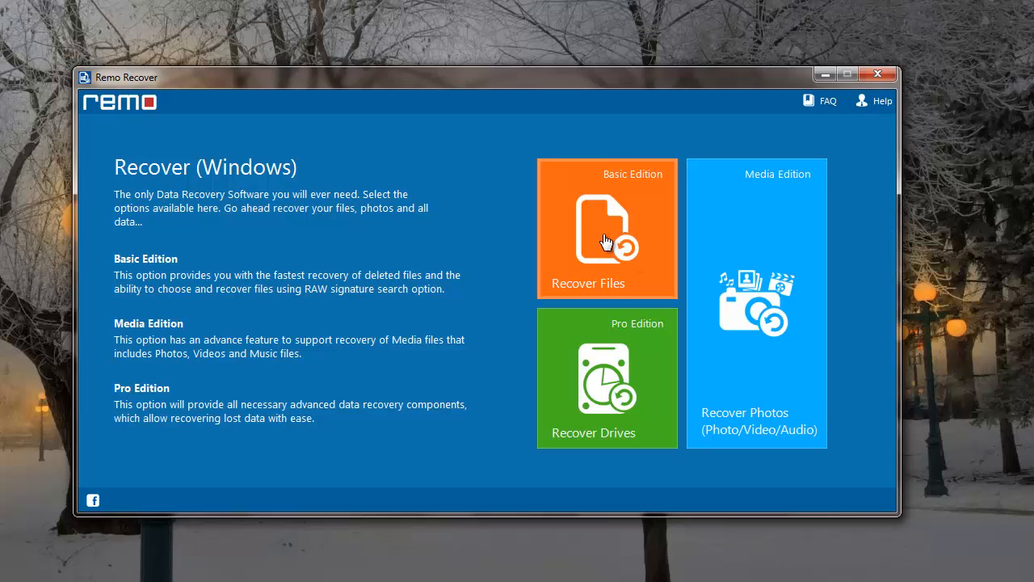
# Choose the Recover Files option to reach the deleted-files recovery choices.
pyautogui.click(607, 239)
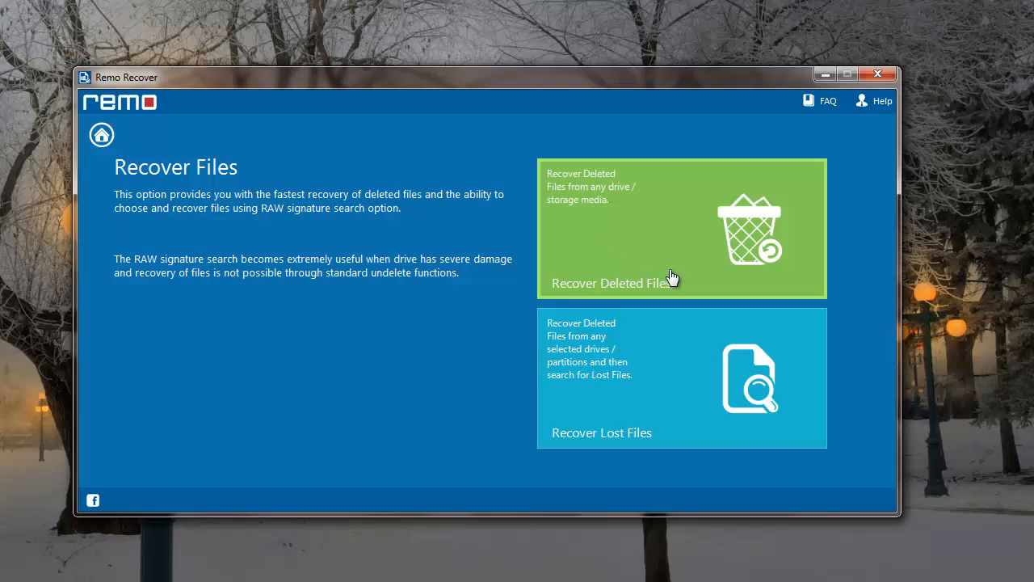
pyautogui.moveTo(693, 281)
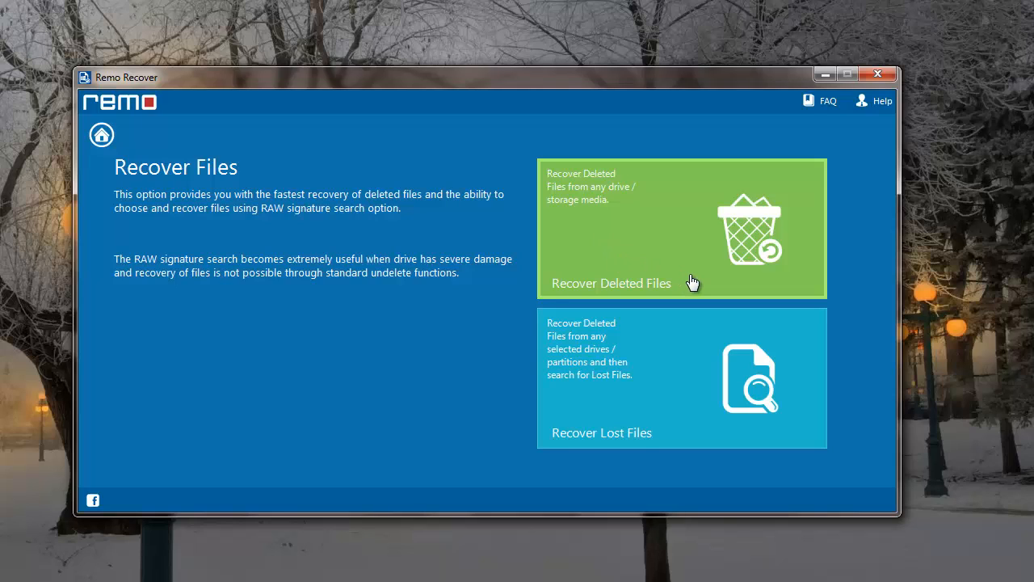
pyautogui.moveTo(666, 339)
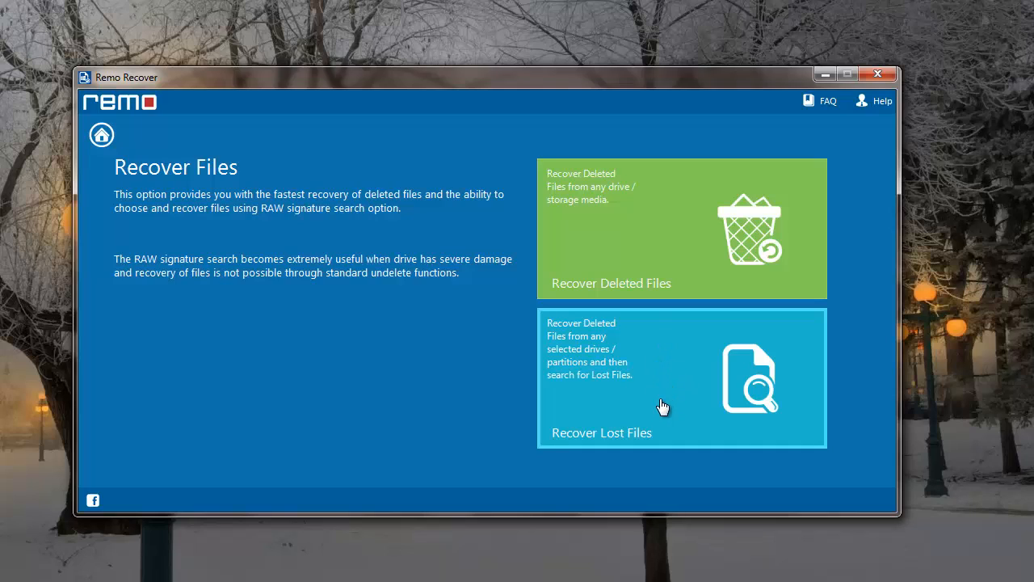
pyautogui.moveTo(681, 391)
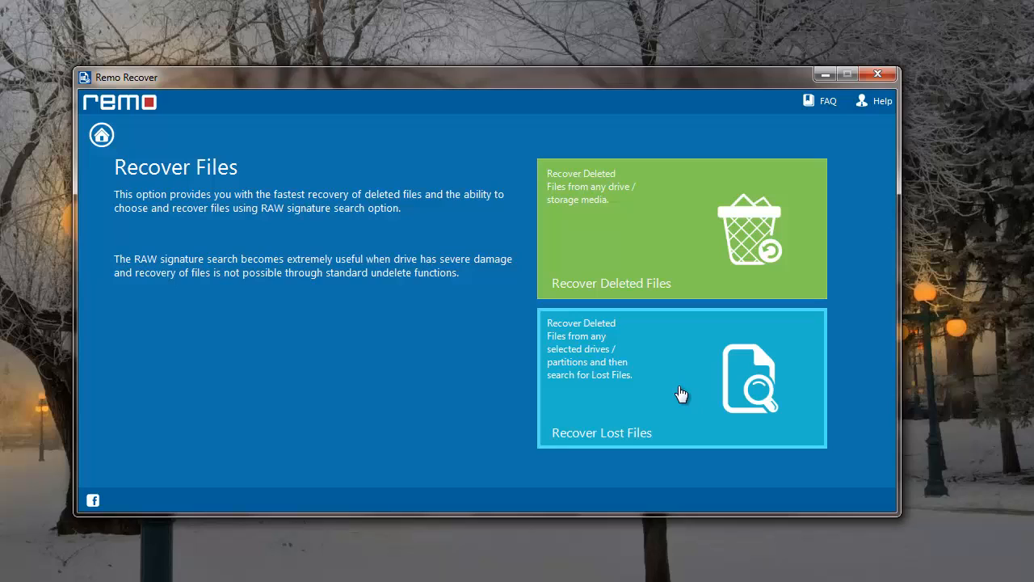
pyautogui.moveTo(691, 255)
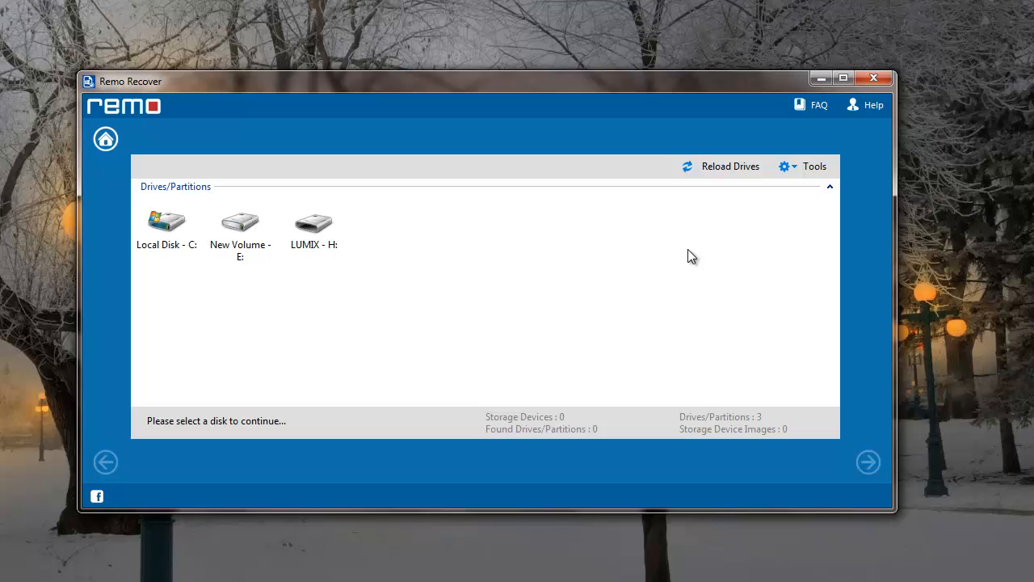
# Select New Volume E: and start scanning it for deleted files.
pyautogui.click(239, 230)
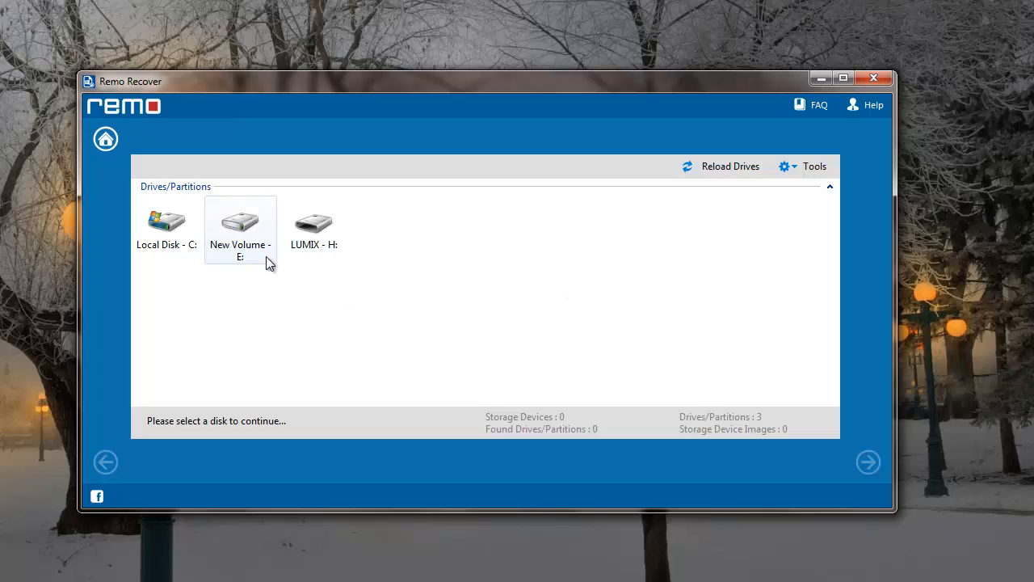
pyautogui.click(239, 225)
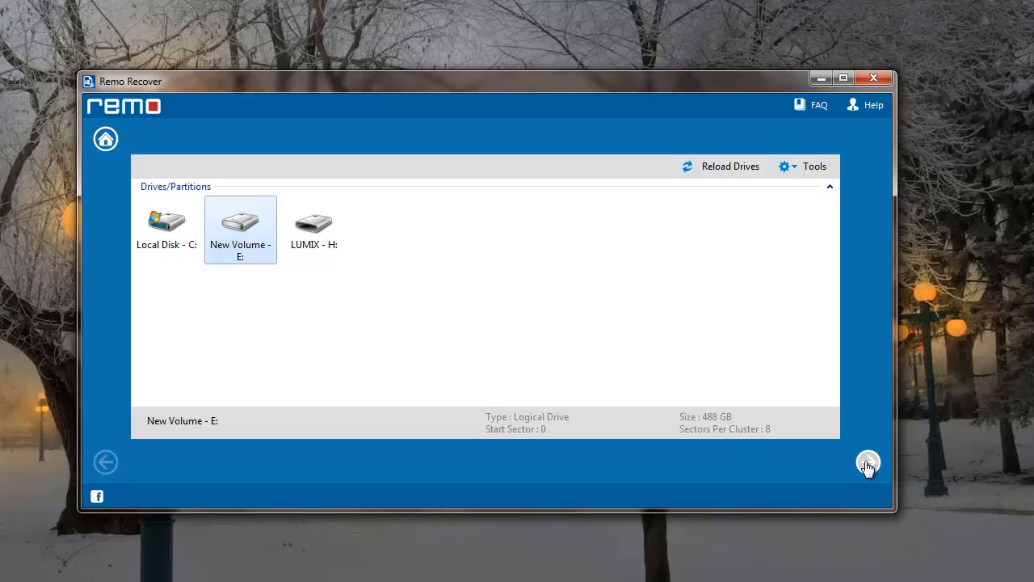
pyautogui.click(867, 462)
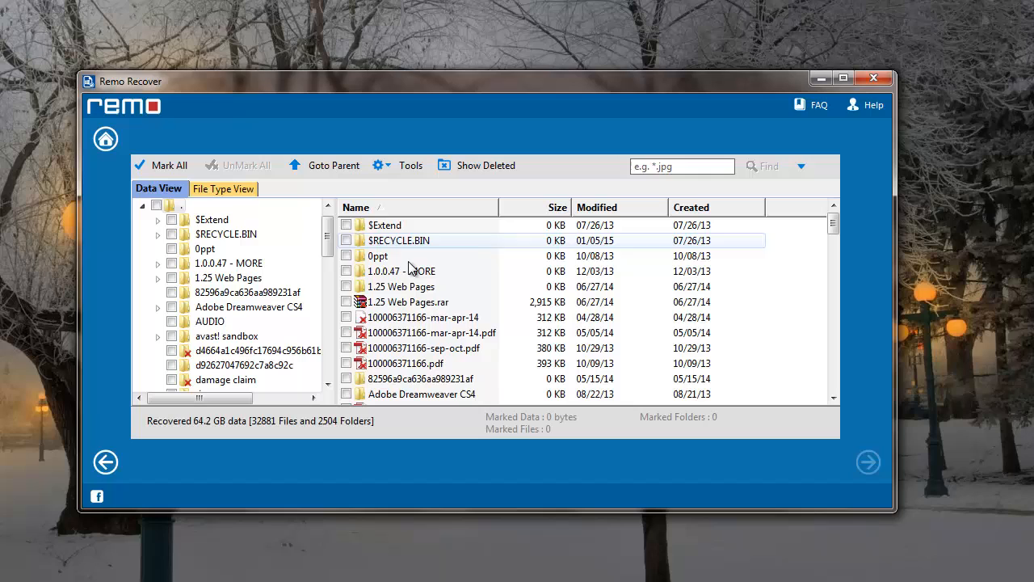
pyautogui.moveTo(423, 362)
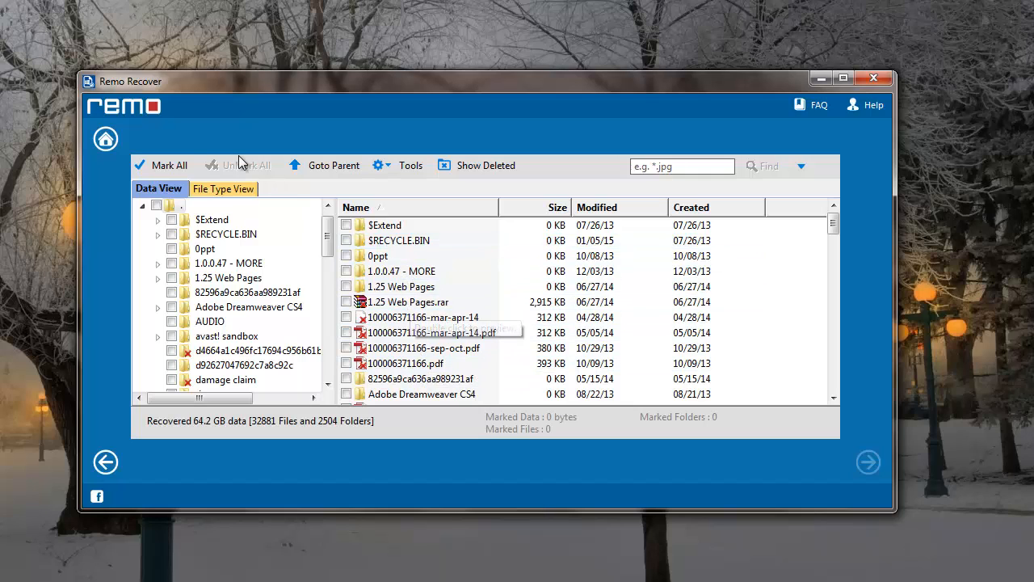
# Mark every recovered file and save them all to Desktop\New folder (2).
pyautogui.click(162, 165)
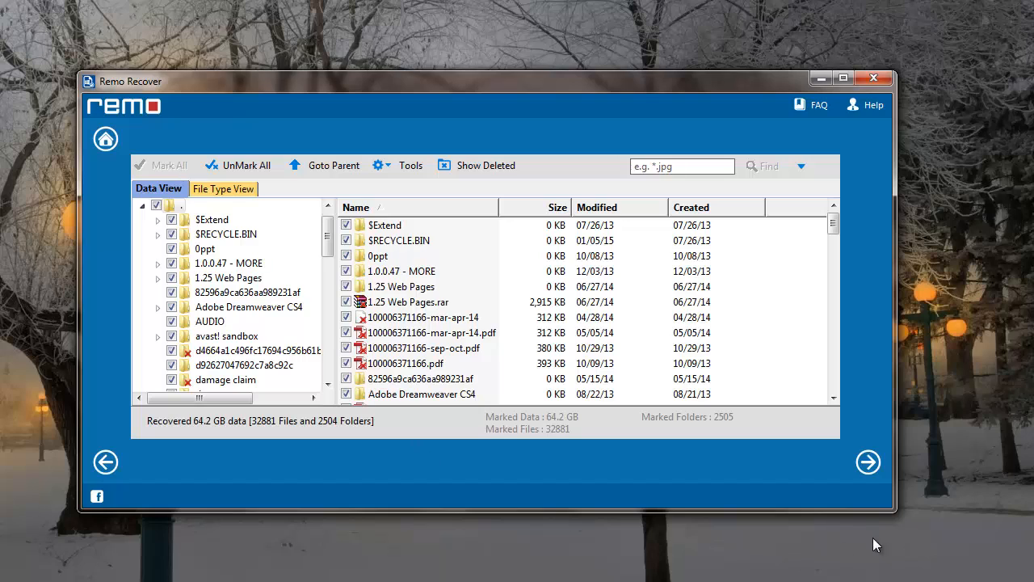
pyautogui.moveTo(867, 462)
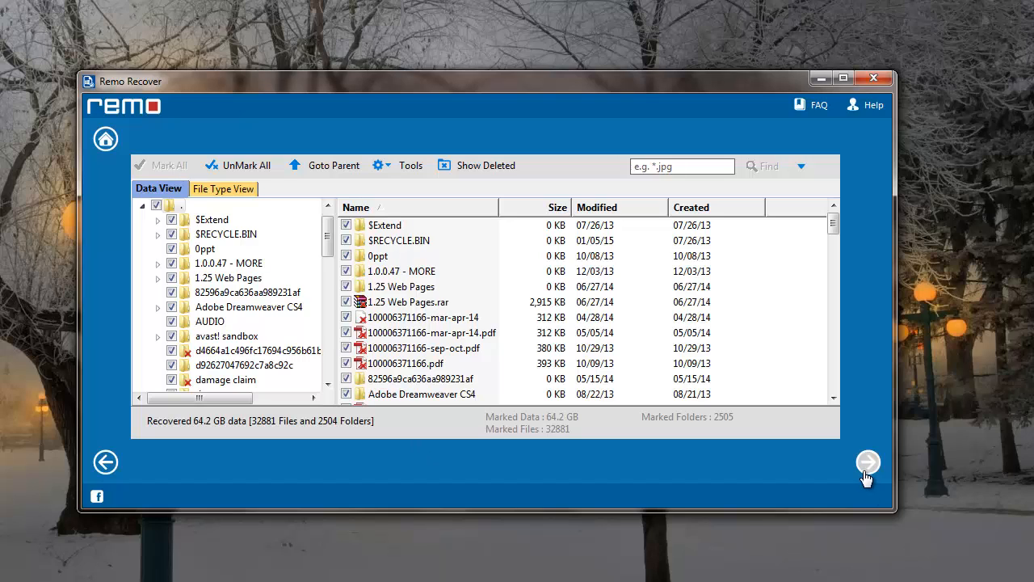
pyautogui.click(867, 462)
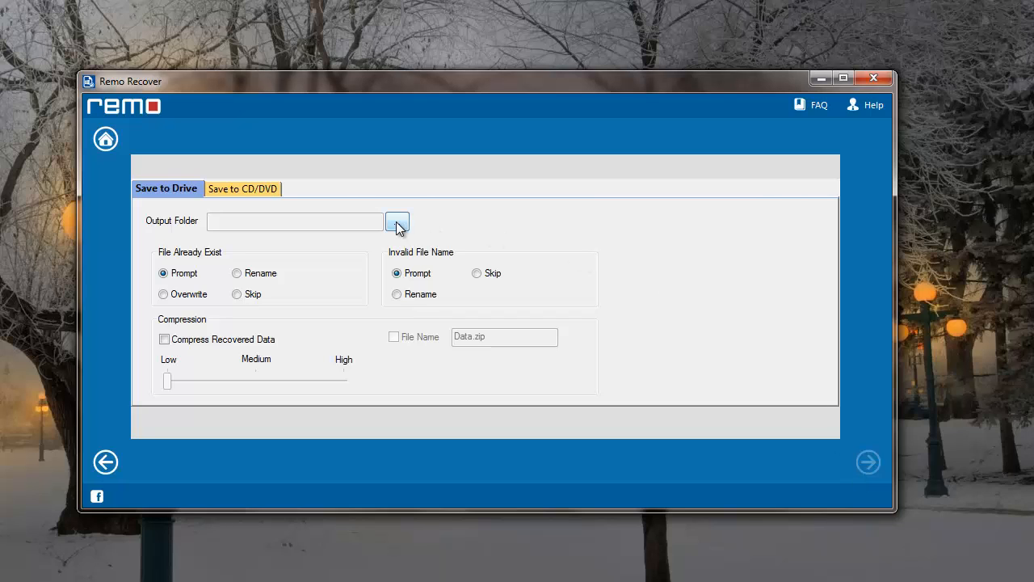
pyautogui.click(398, 221)
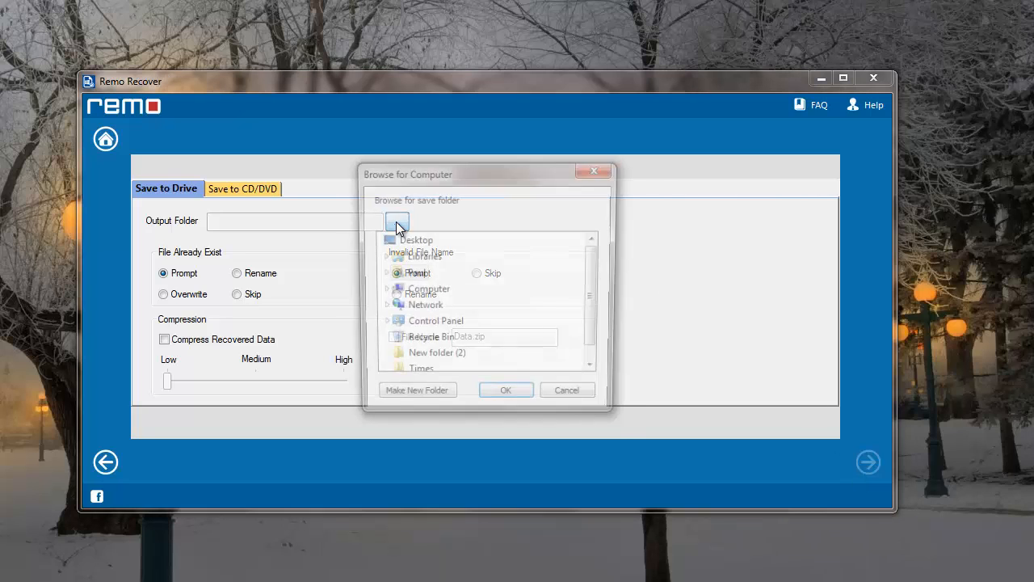
pyautogui.click(506, 389)
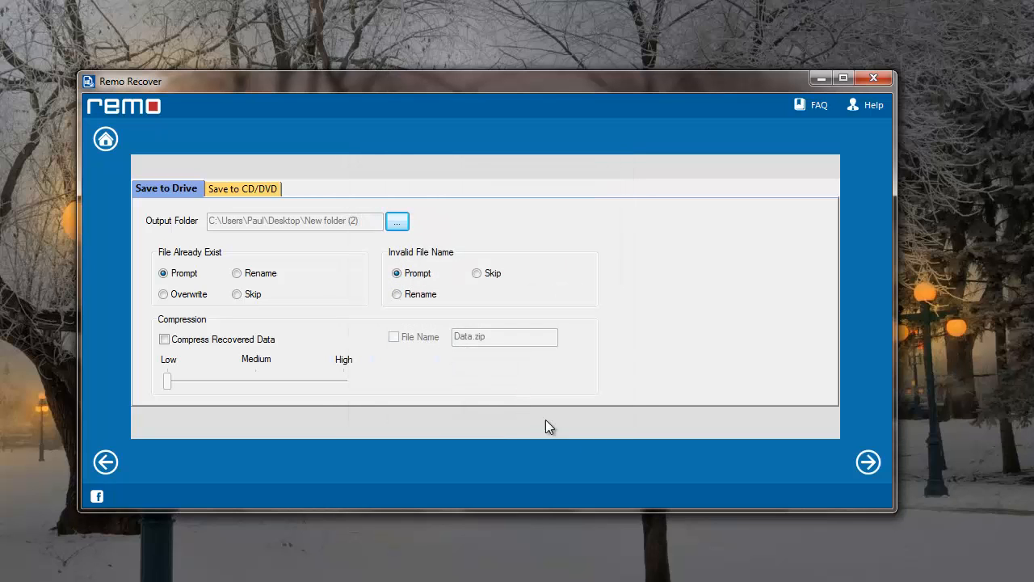
pyautogui.click(867, 462)
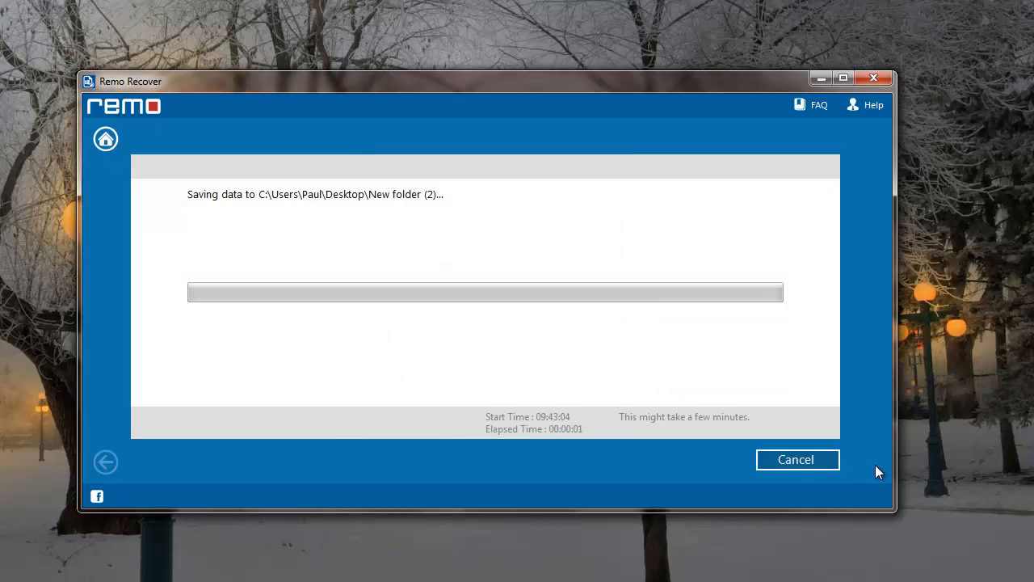